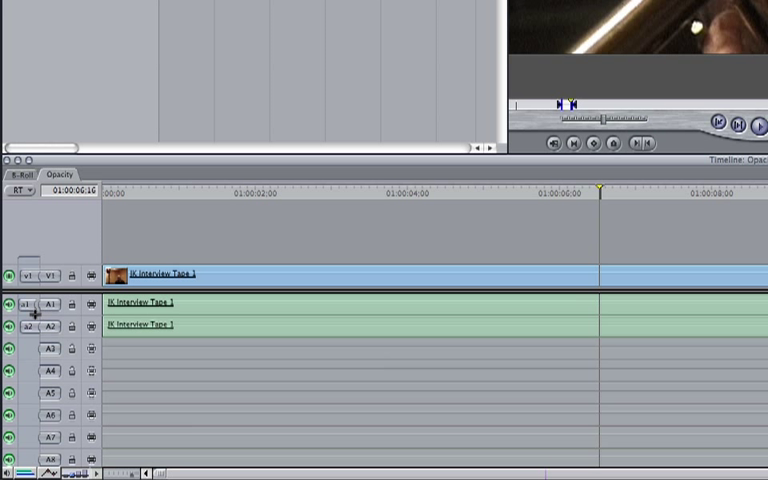
- Add a new empty video track V2 above the Interview Tape 1 clip via the track header menu
right_click(30, 310)
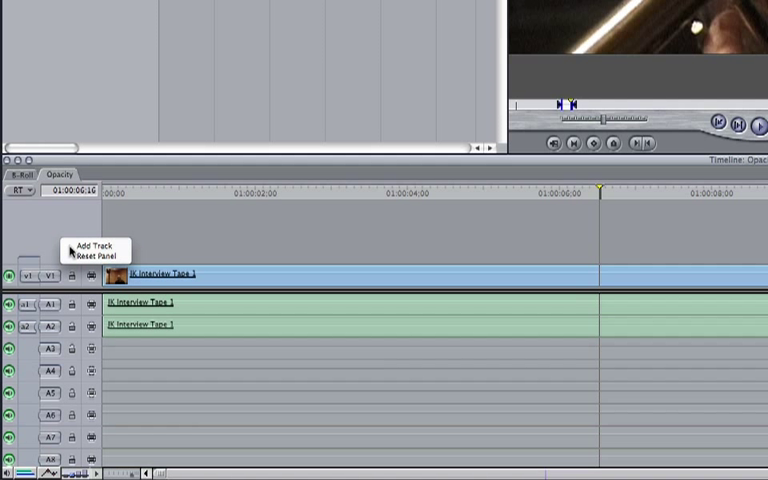
click(92, 246)
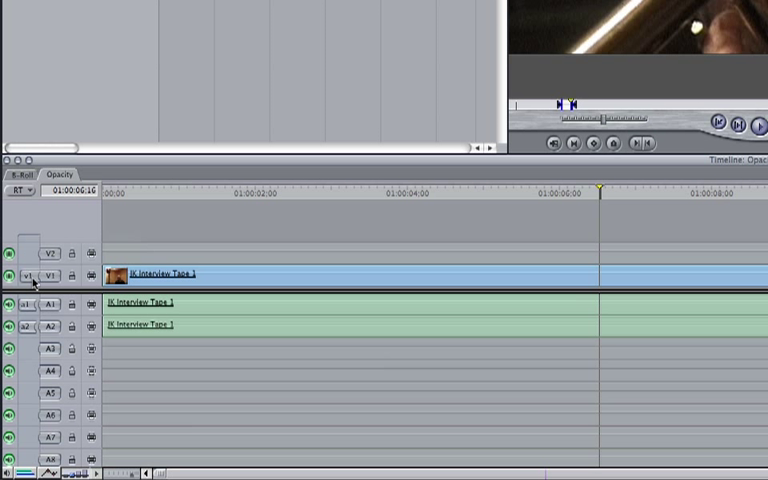
mouse_move(28, 276)
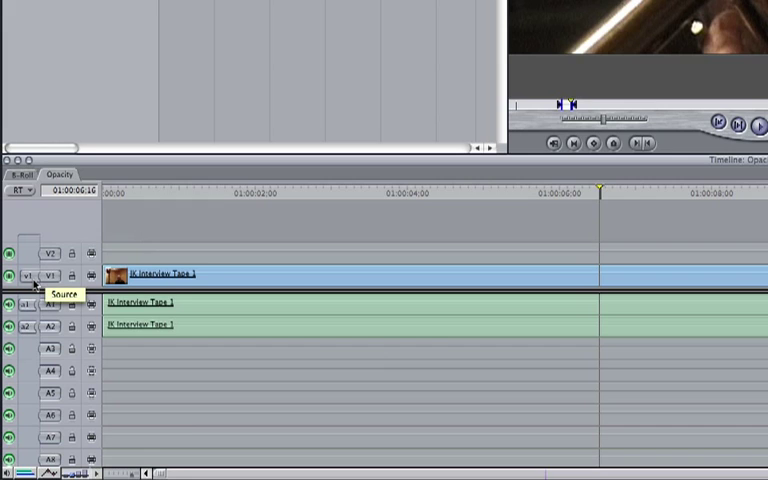